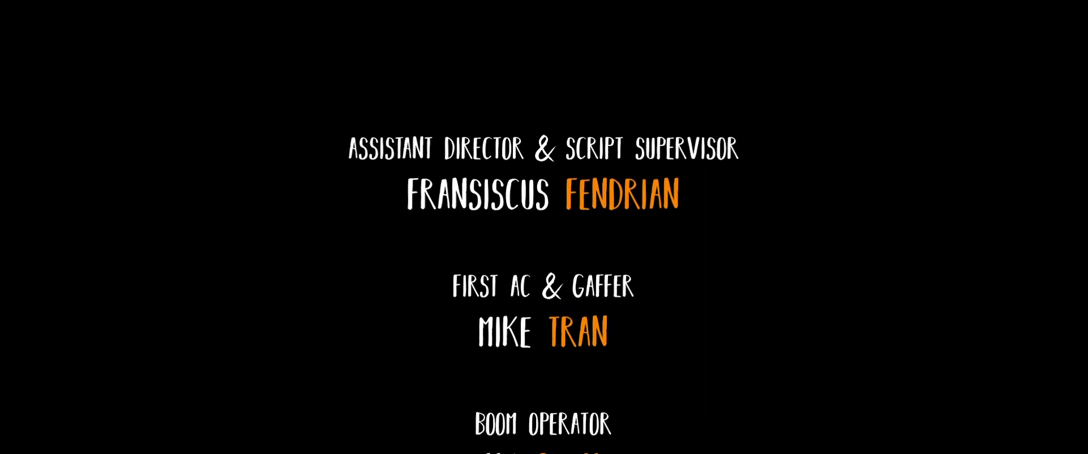
scroll("up", 3)
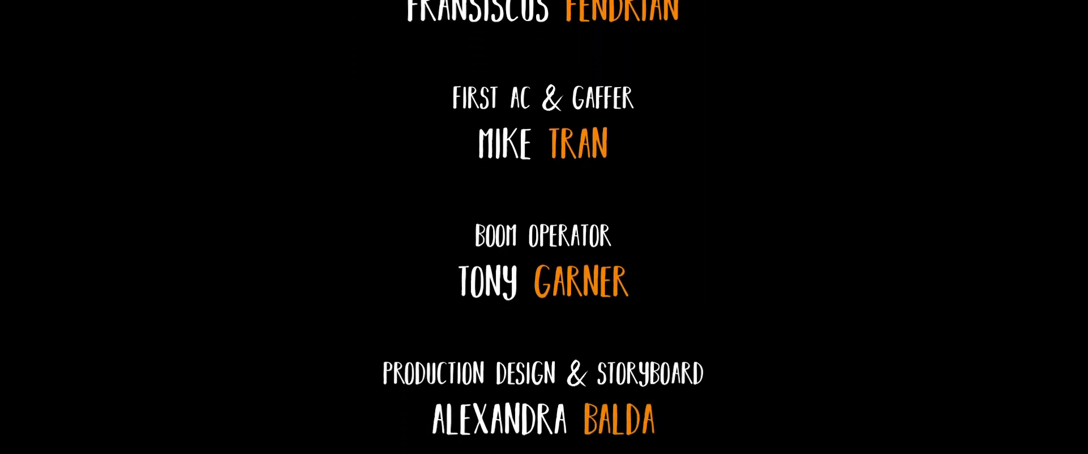
scroll("down", 3)
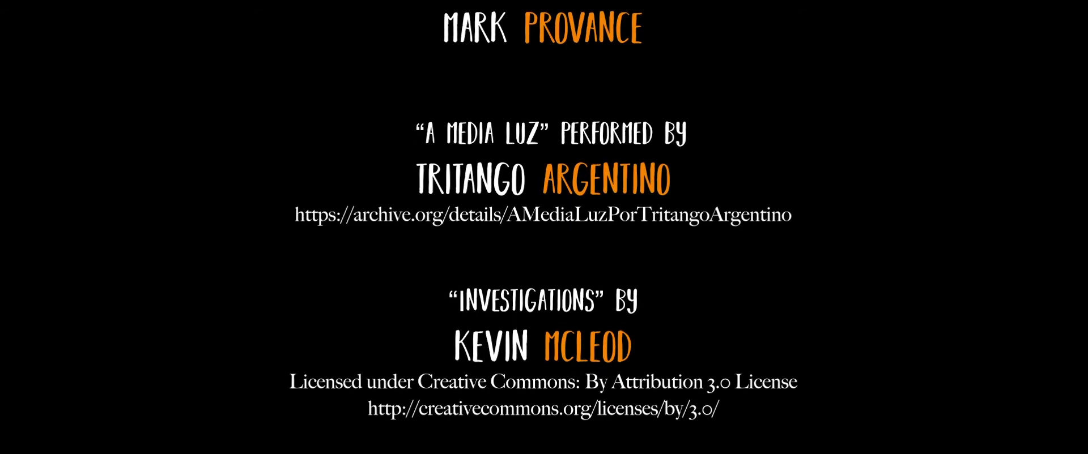
scroll("down", 3)
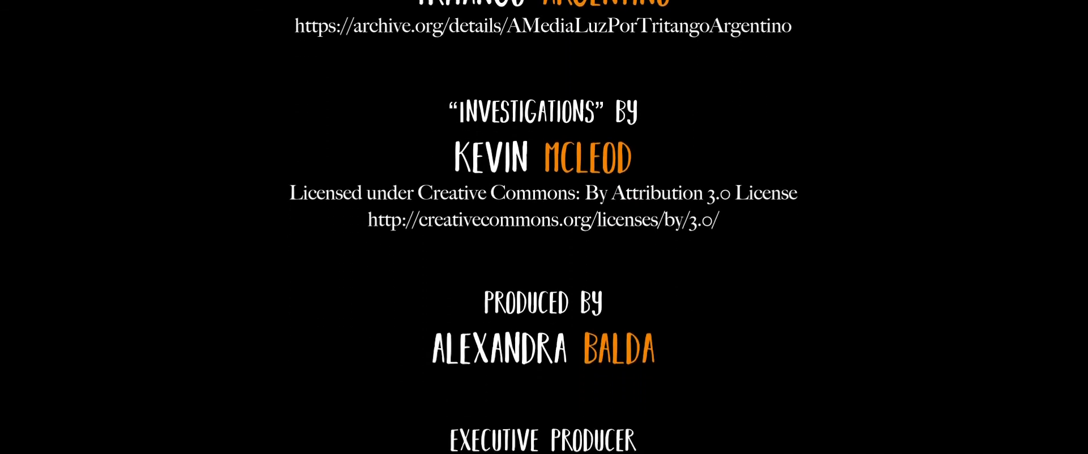